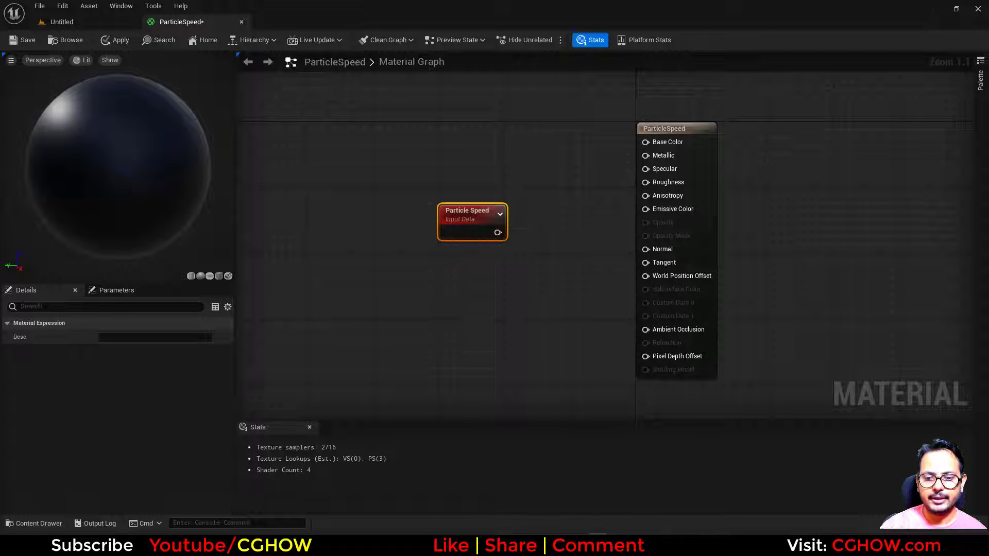
- Switch to the Chrome tab showing the Unreal ParticleSpeed documentation
click(190, 8)
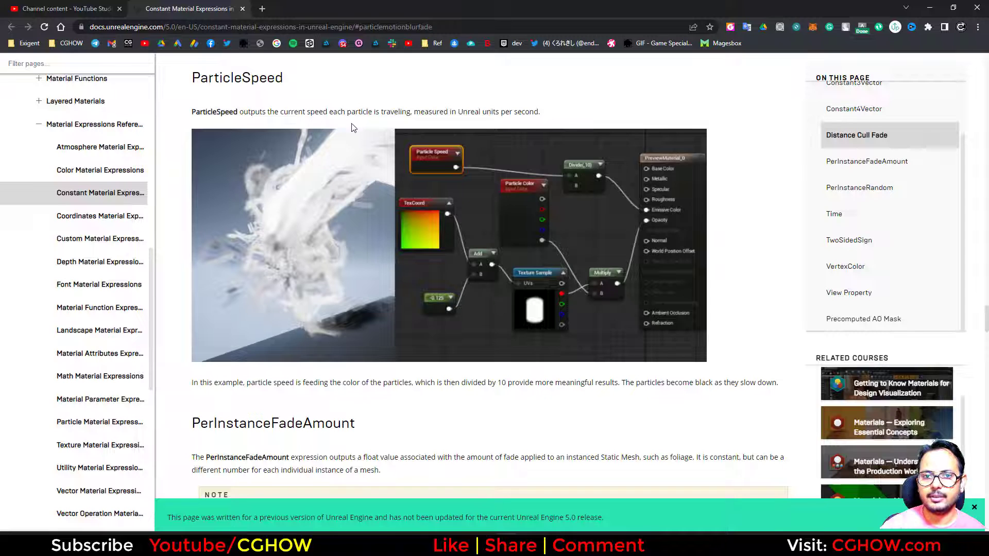
mouse_move(517, 134)
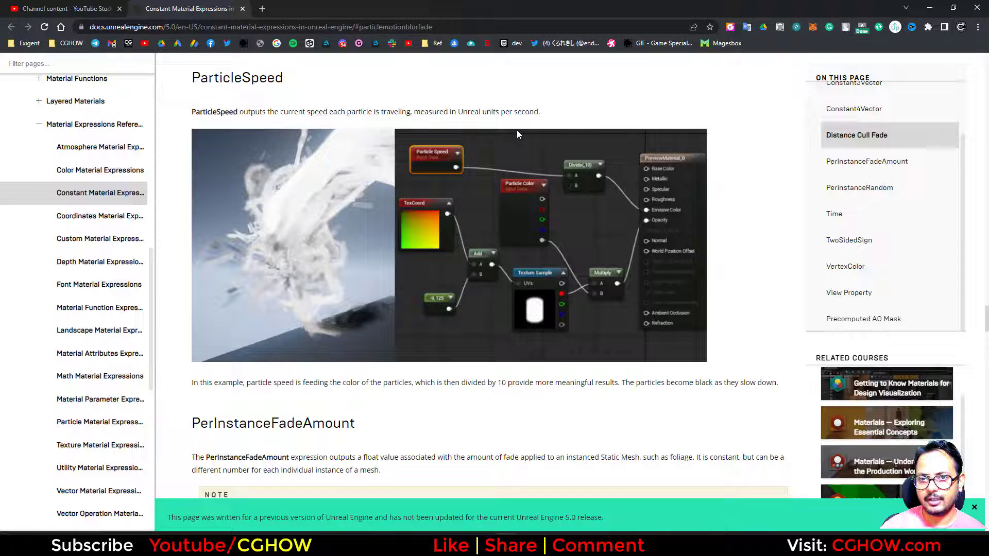
mouse_move(391, 266)
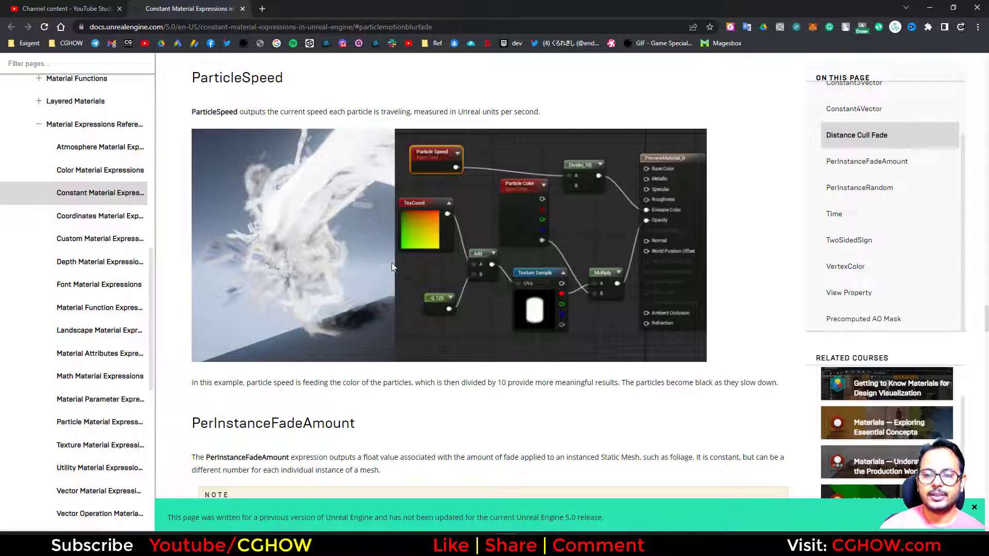
mouse_move(567, 243)
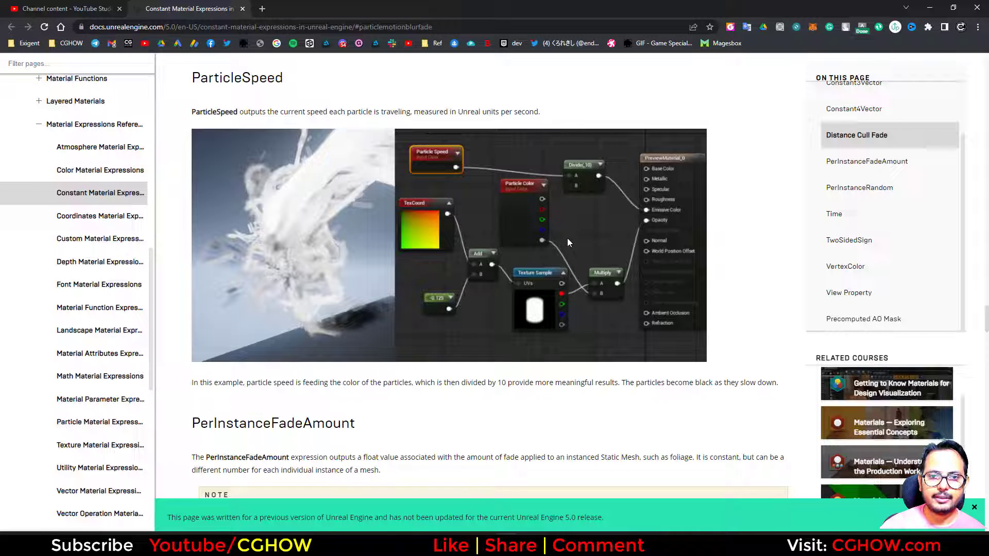
mouse_move(573, 257)
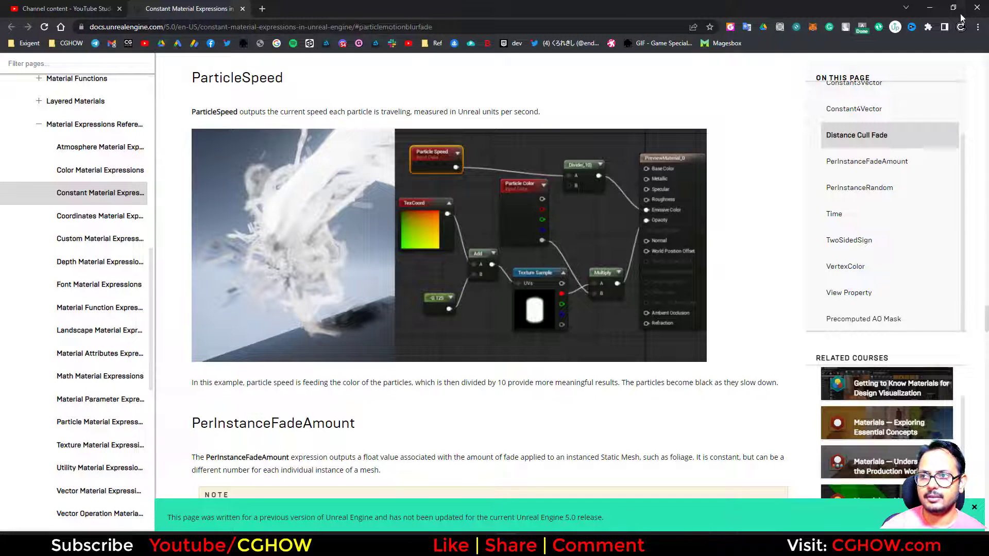
mouse_move(929, 8)
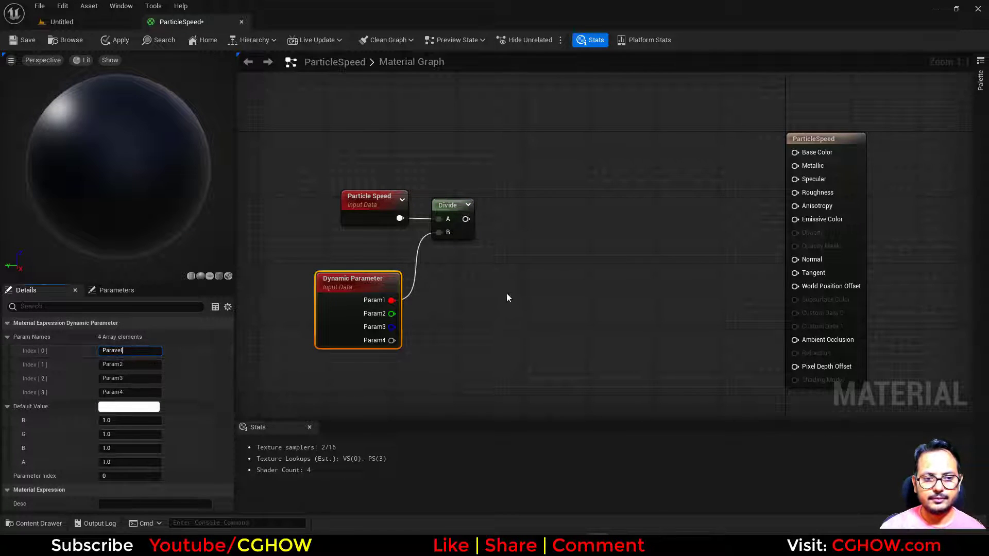
- Name the material's DynamicParameter 'speed' for the divided-speed red-to-green lerp
text(sp)
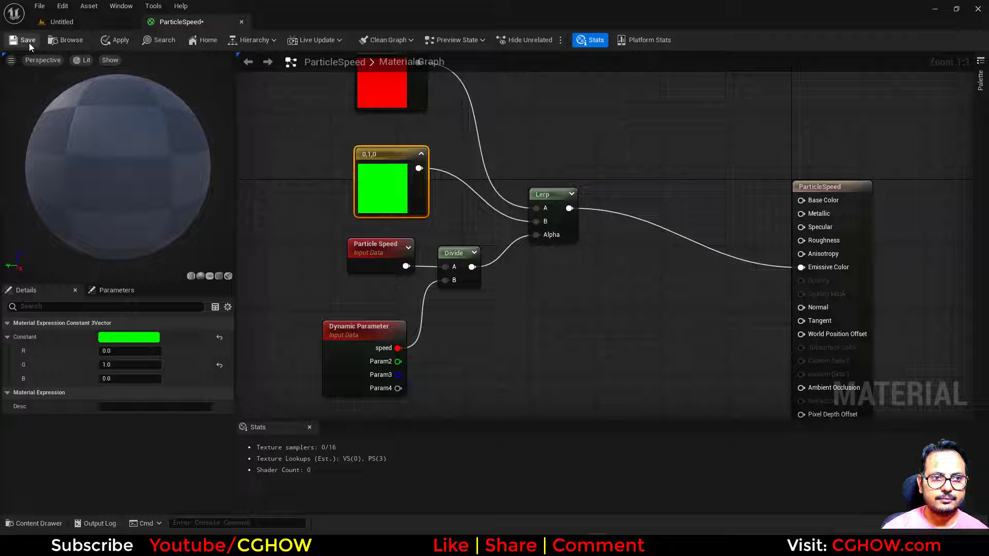
- Save the ParticleSpeed material and create a Niagara system from the Fountain template
click(27, 40)
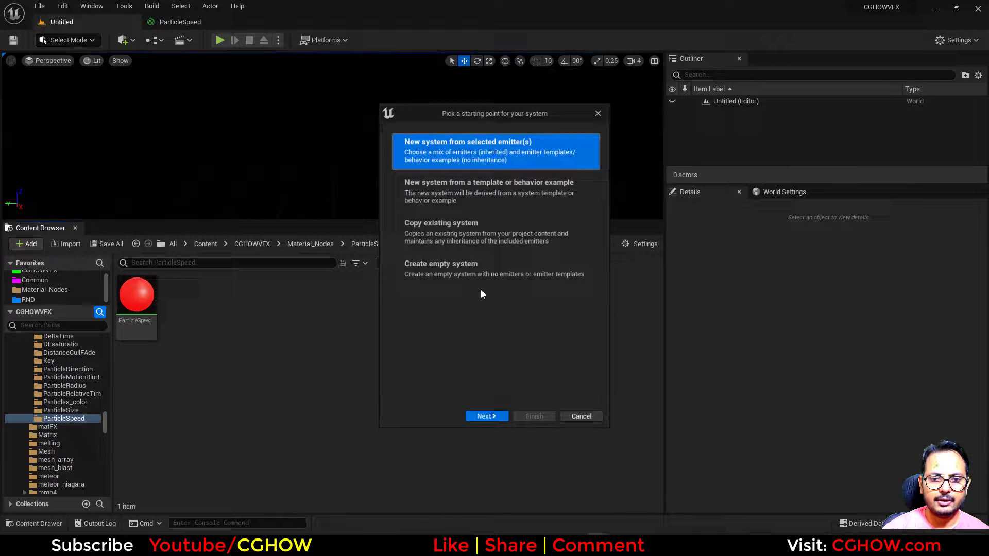
click(485, 415)
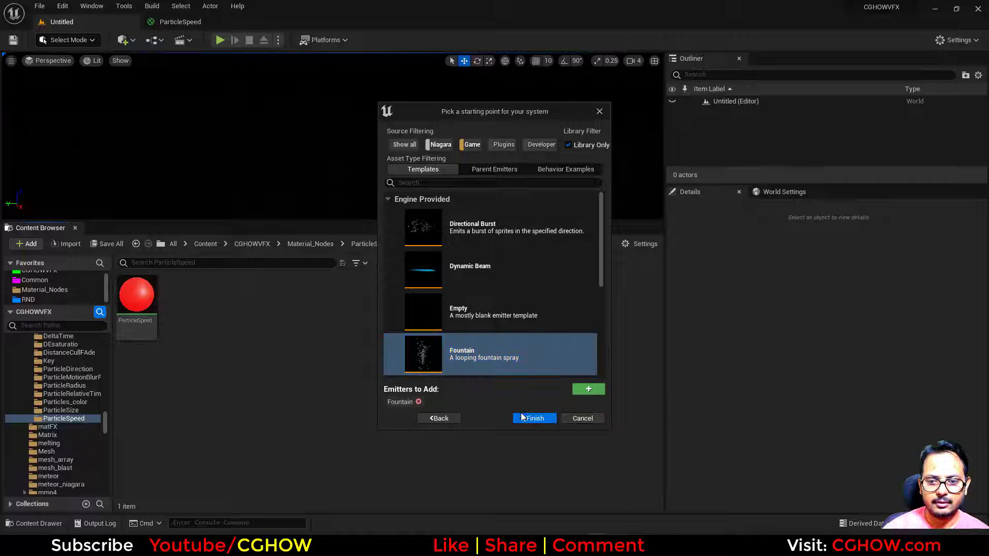
click(533, 418)
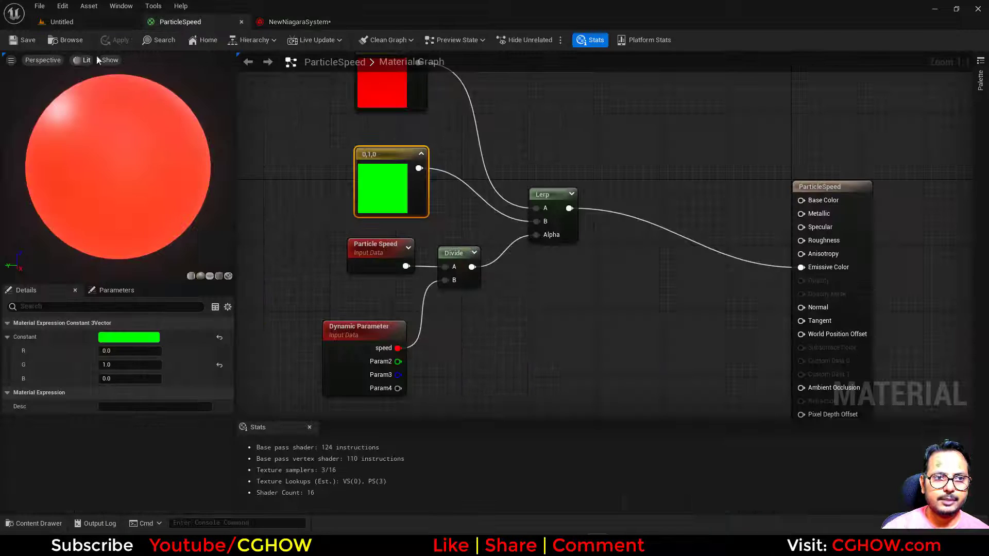
- In NewNiagaraSystem, review Add Velocity and the Dynamic Material Parameters module writing speed
click(300, 22)
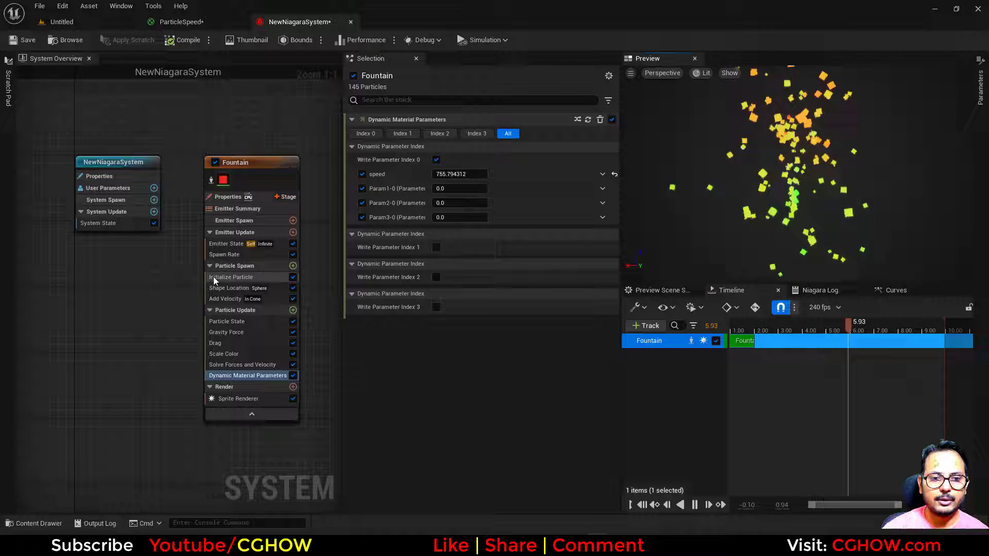
click(226, 299)
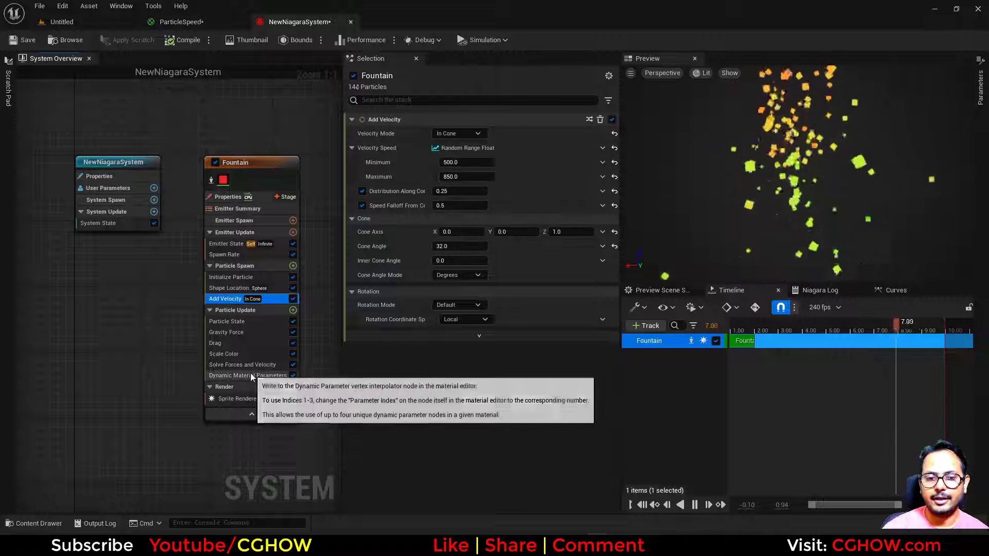
click(248, 375)
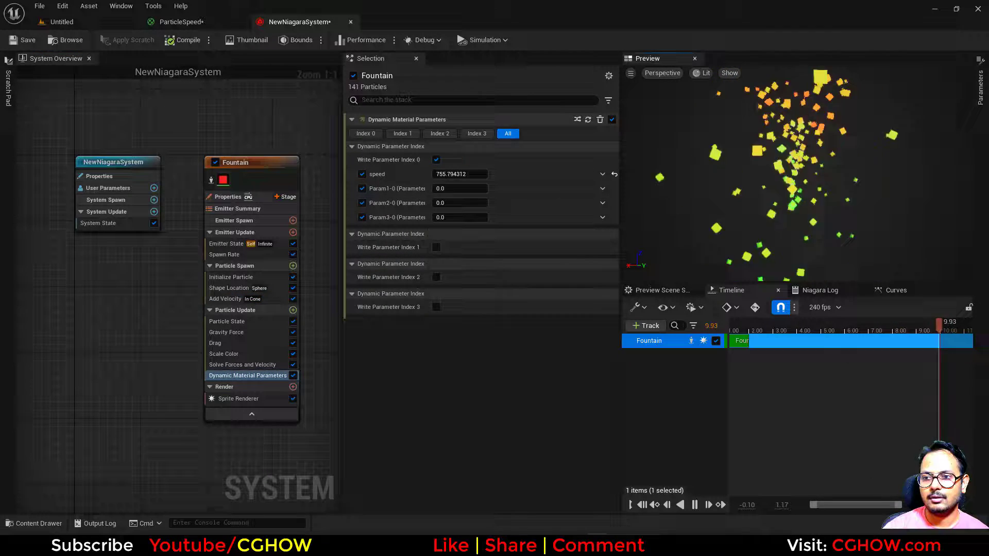
- Set Add Velocity to Linear mode with Z 100 so particles rise in a column
click(226, 299)
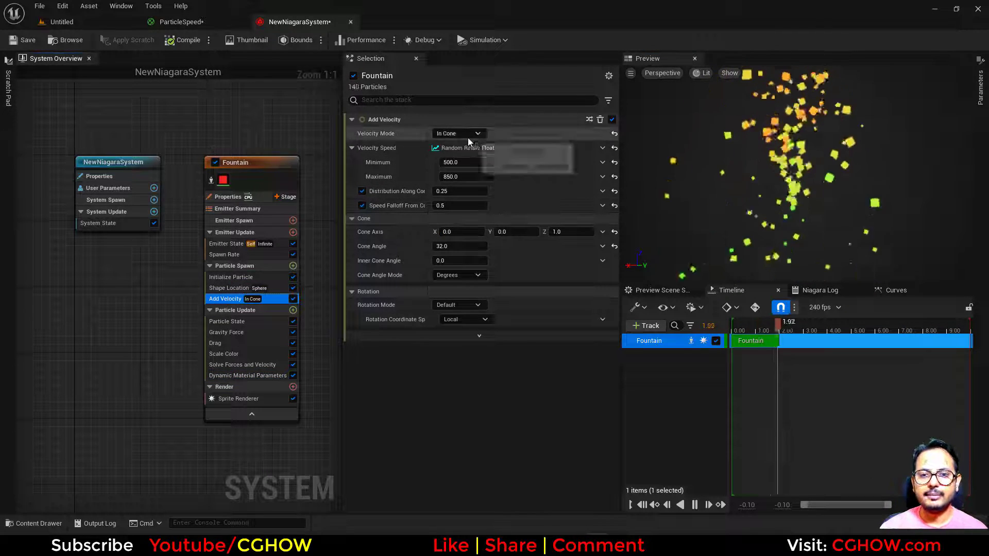
click(459, 133)
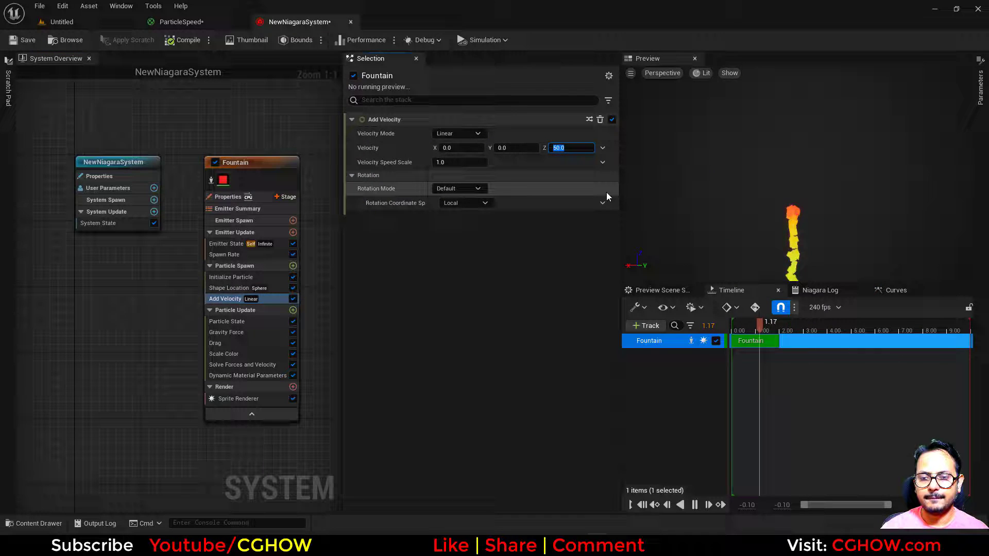
text(100.0)
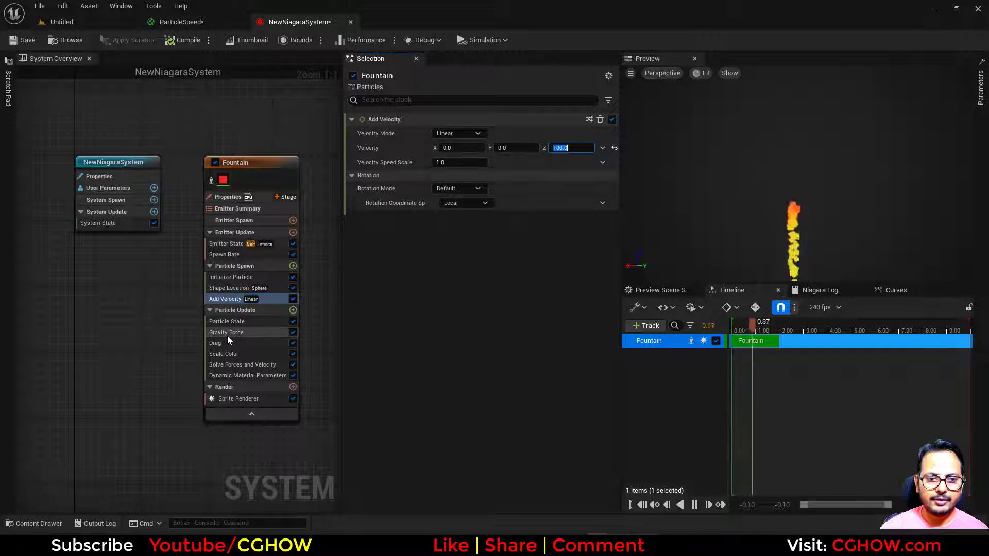
click(230, 277)
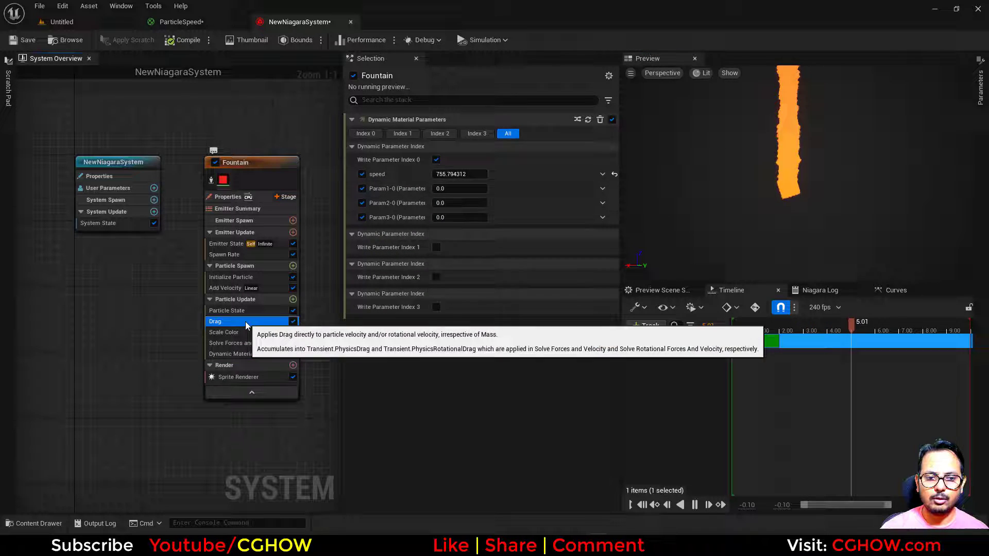
- Drive Drag from a Float from Curve scaled to 5 and set speed to 100
click(215, 321)
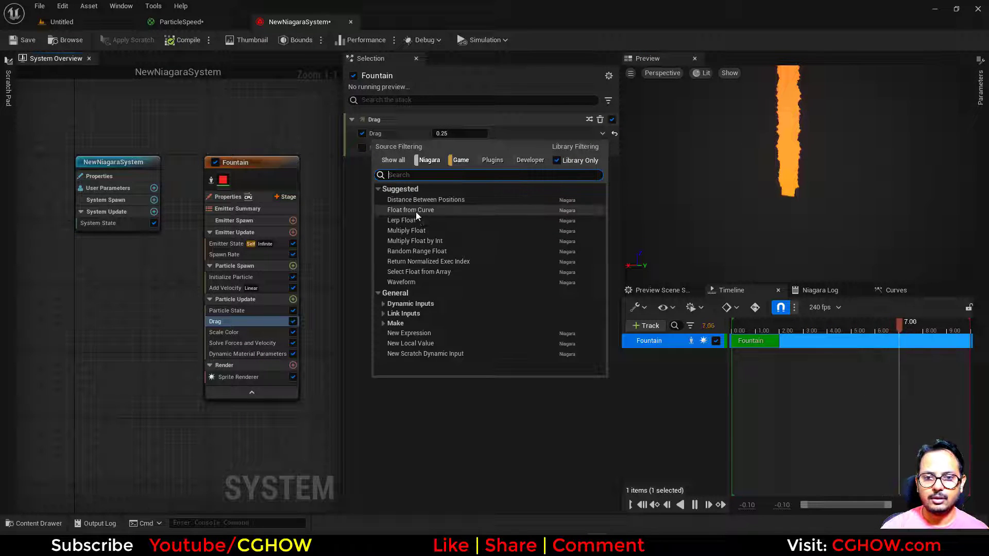
click(409, 211)
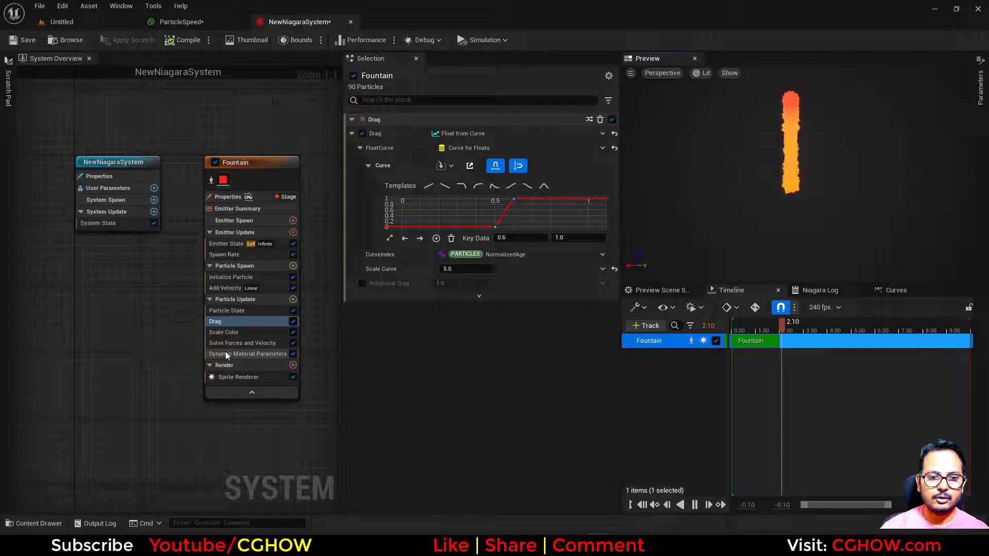
click(247, 354)
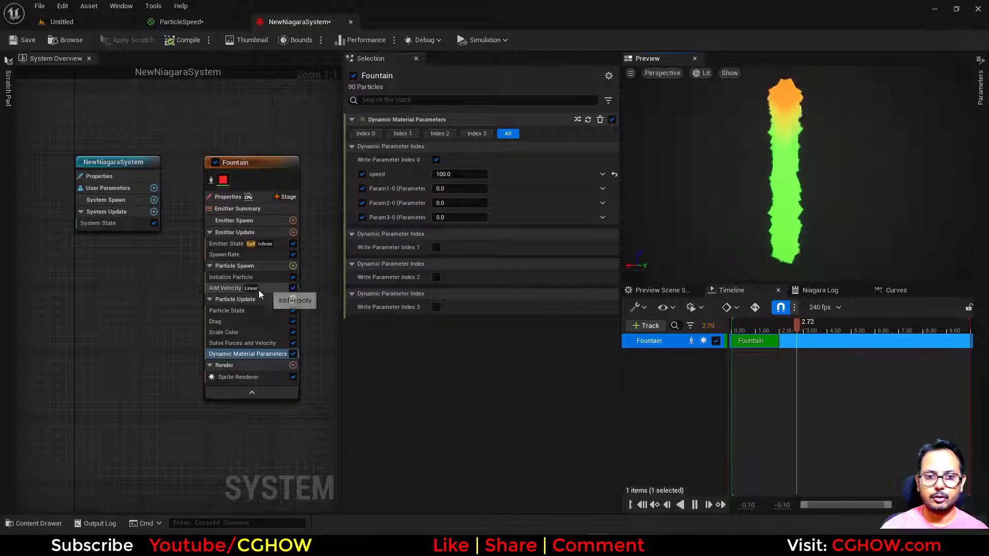
- Make Add Velocity shoot particles outward from a point
click(226, 288)
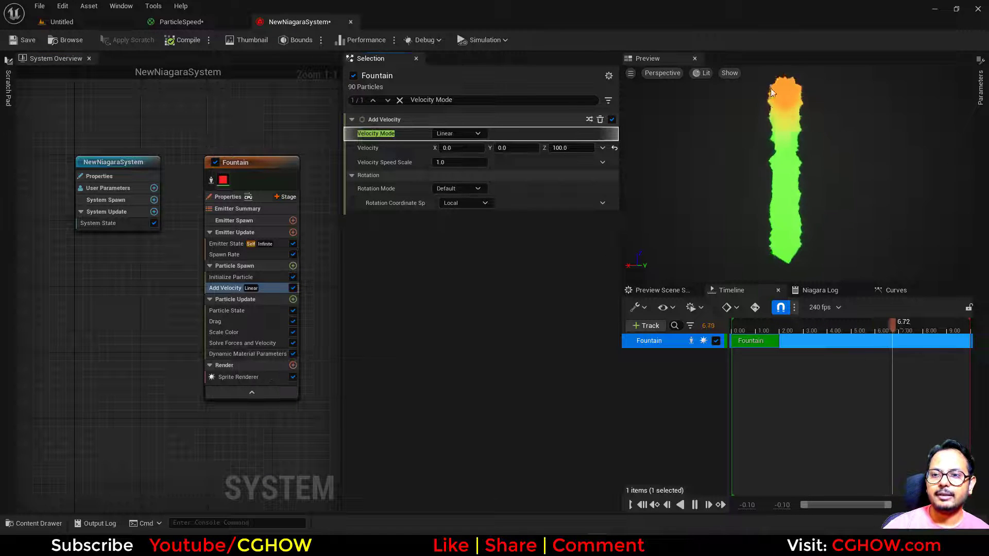
click(215, 322)
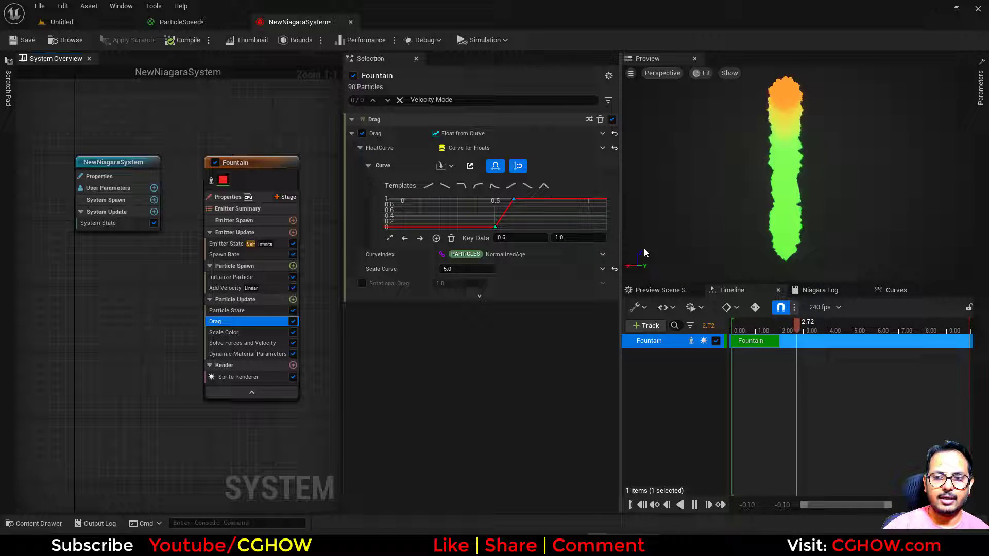
click(223, 288)
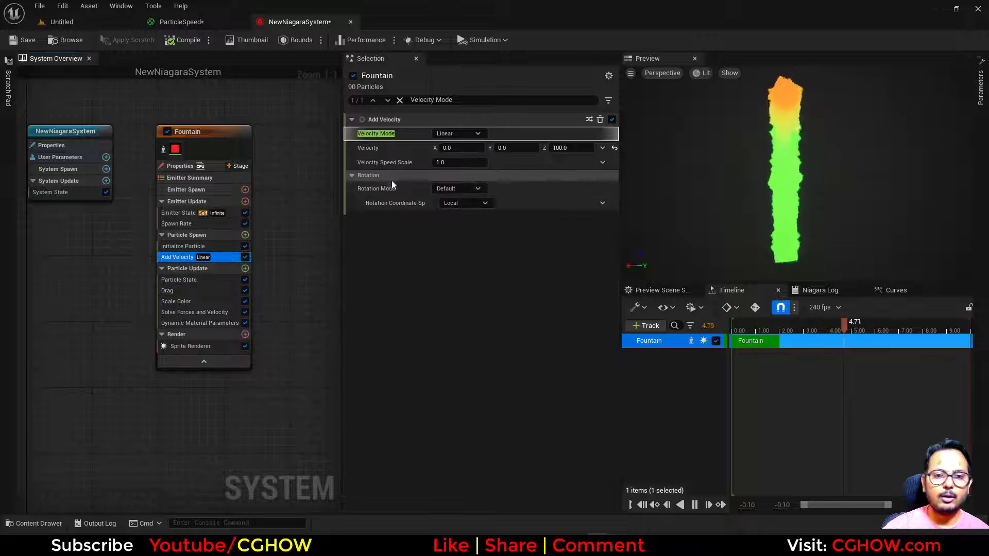
click(460, 132)
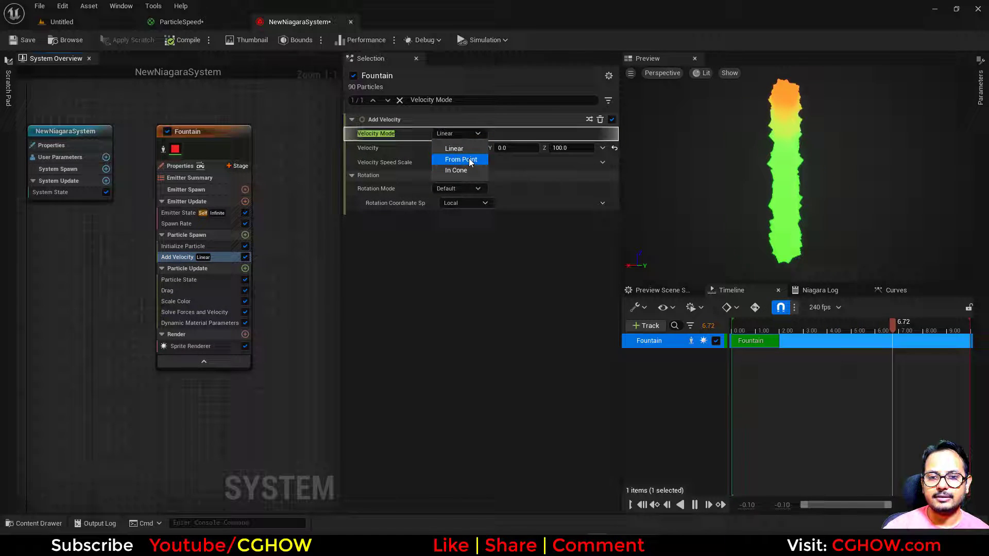
click(459, 159)
text(10)
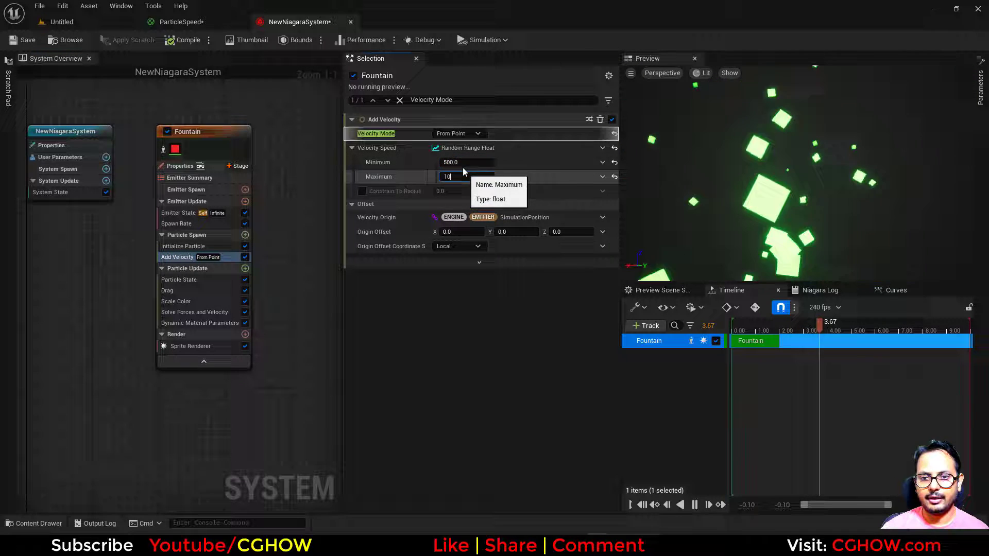
- Replace Spawn Rate with Spawn Burst Instantaneous of 100 particles
click(175, 224)
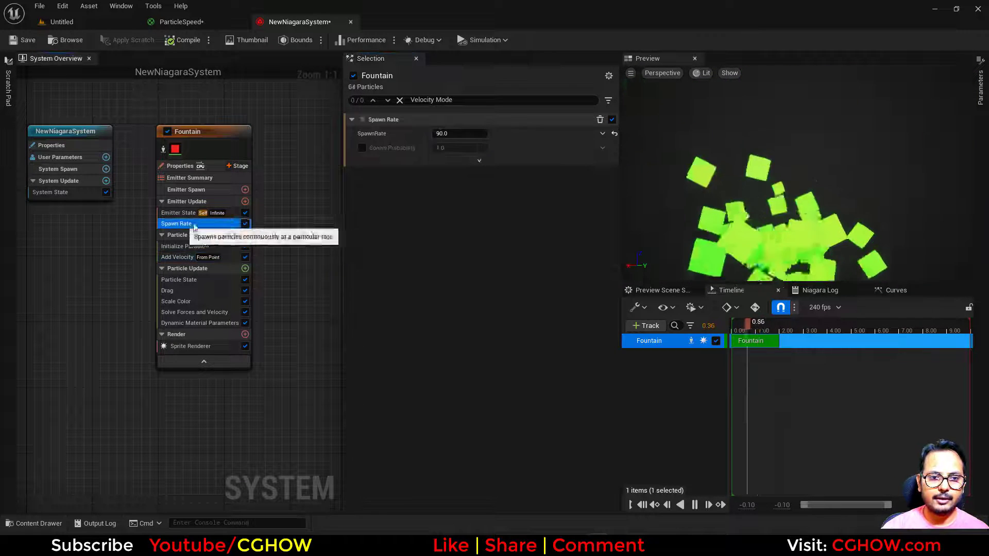
click(196, 224)
text(100)
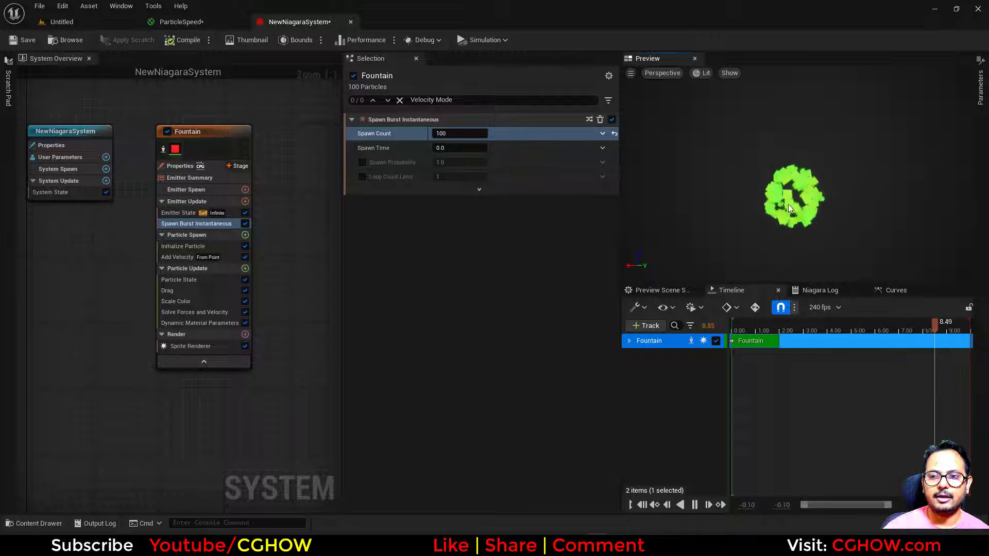
- Set the first Constant3Vector in ParticleSpeed to orange (1, 0.0696, 0)
click(183, 22)
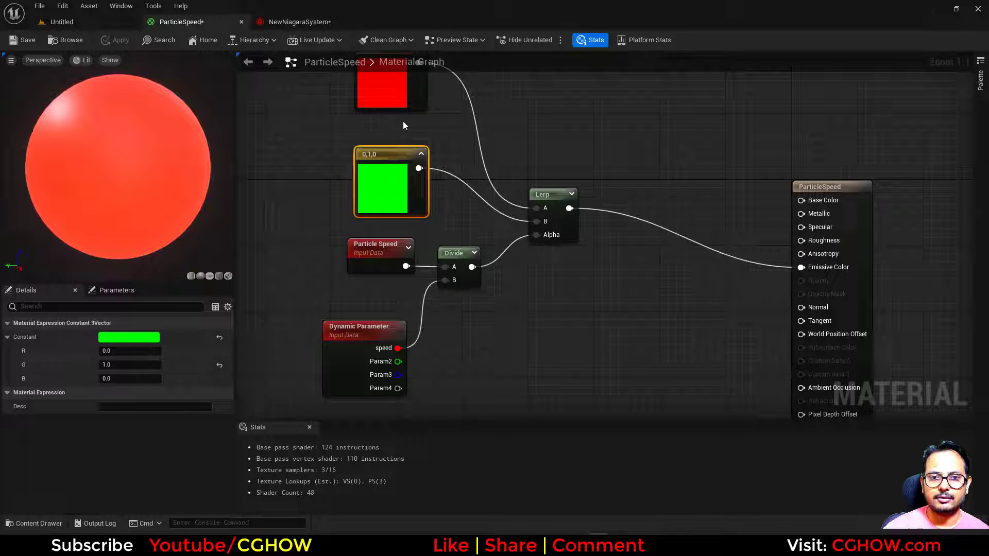
double_click(392, 195)
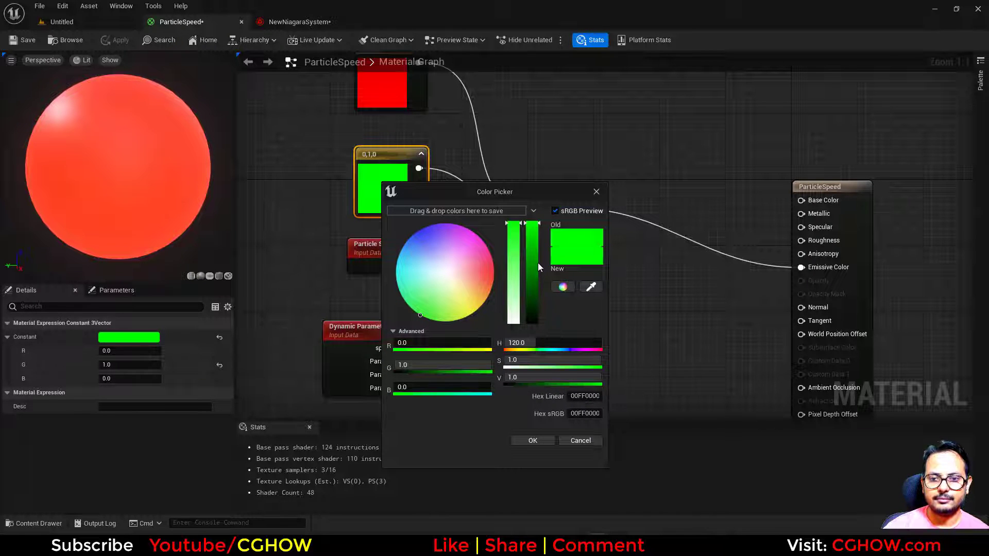
click(299, 22)
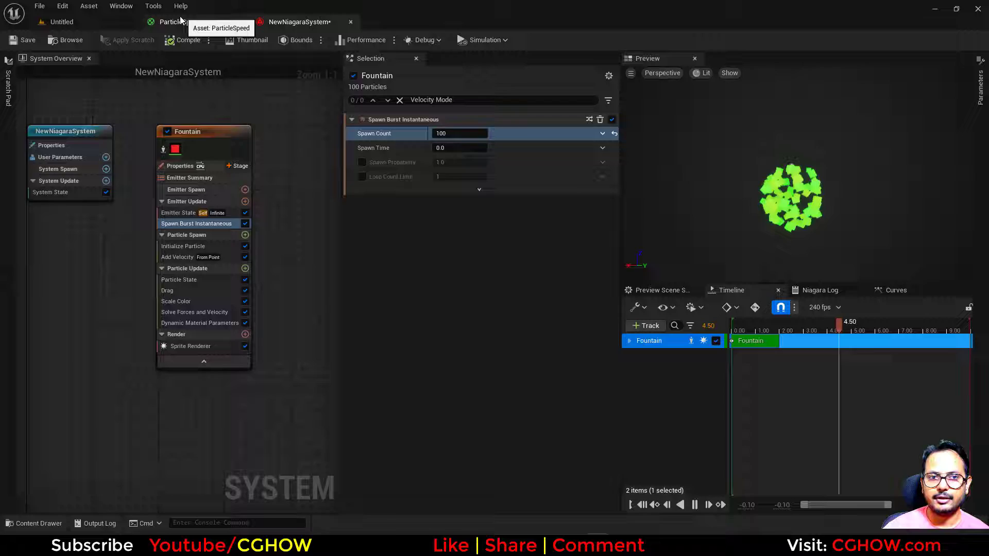
click(183, 22)
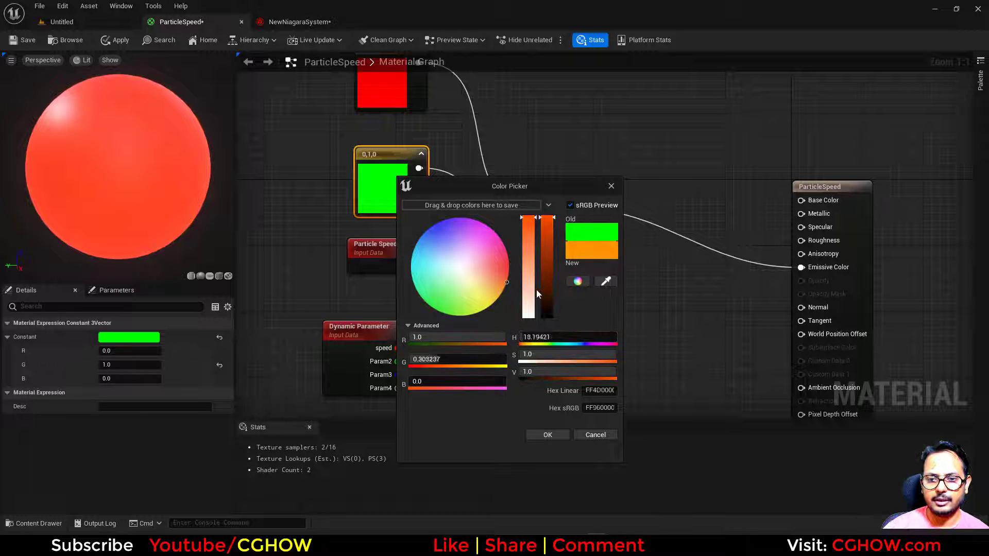
click(546, 434)
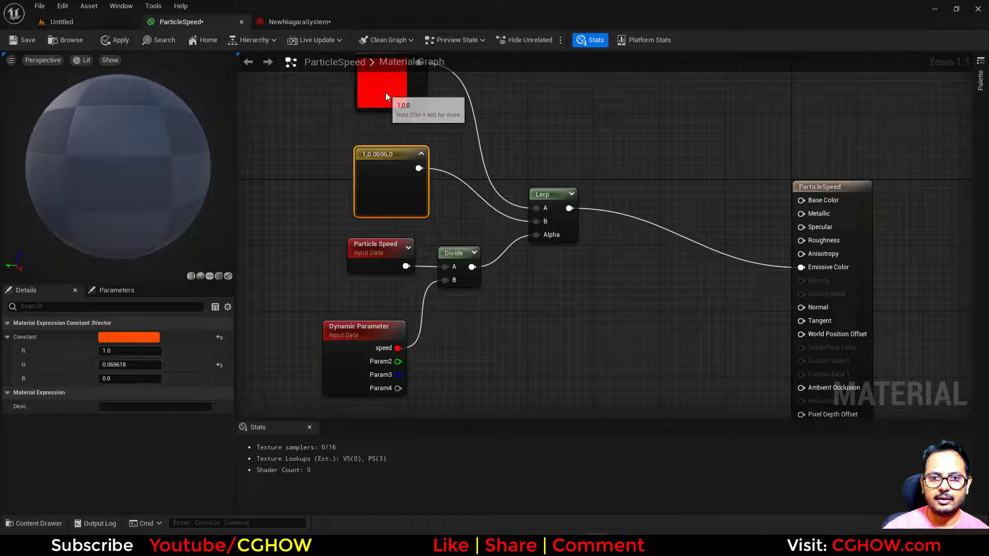
- Set the second constant to black, save the material and return to the Niagara system
double_click(381, 86)
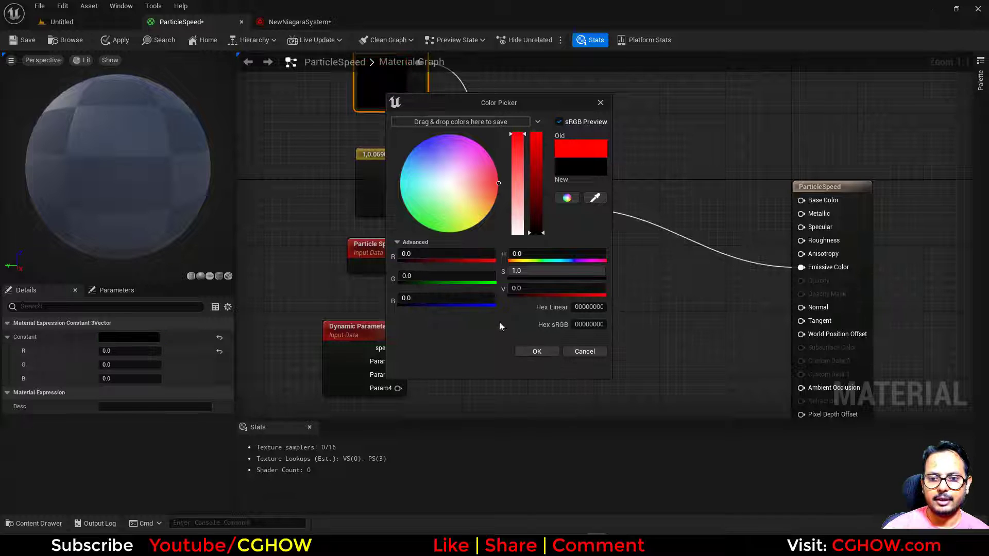
click(535, 351)
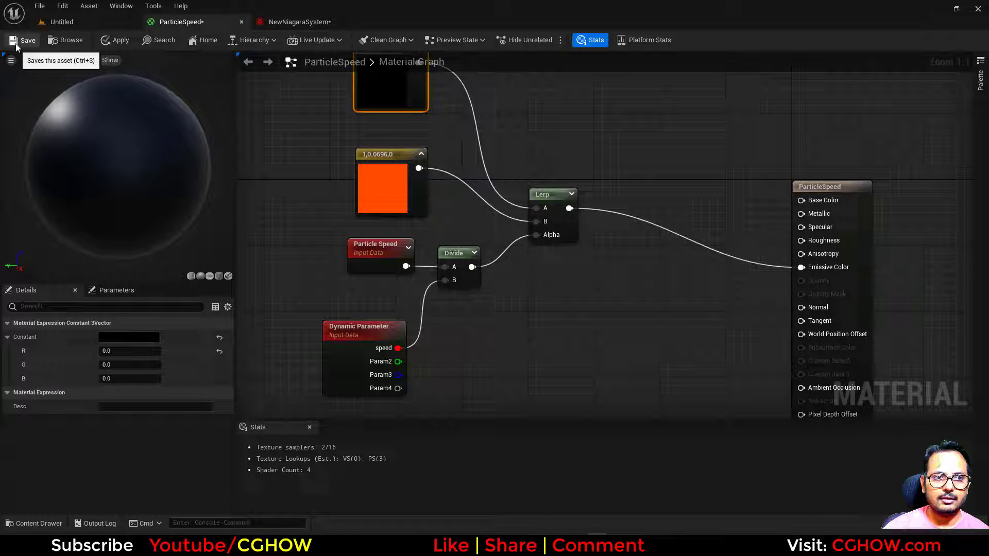
click(22, 40)
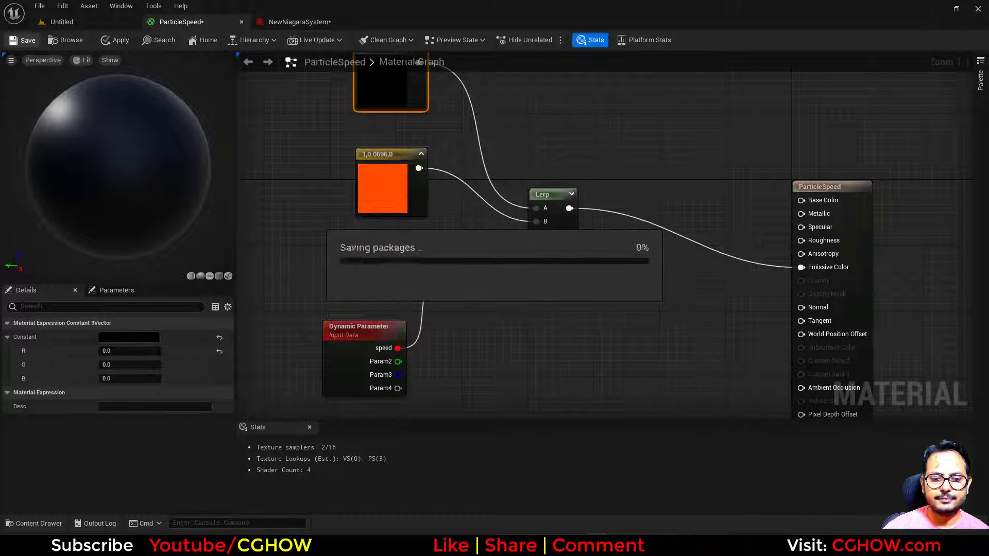
click(301, 22)
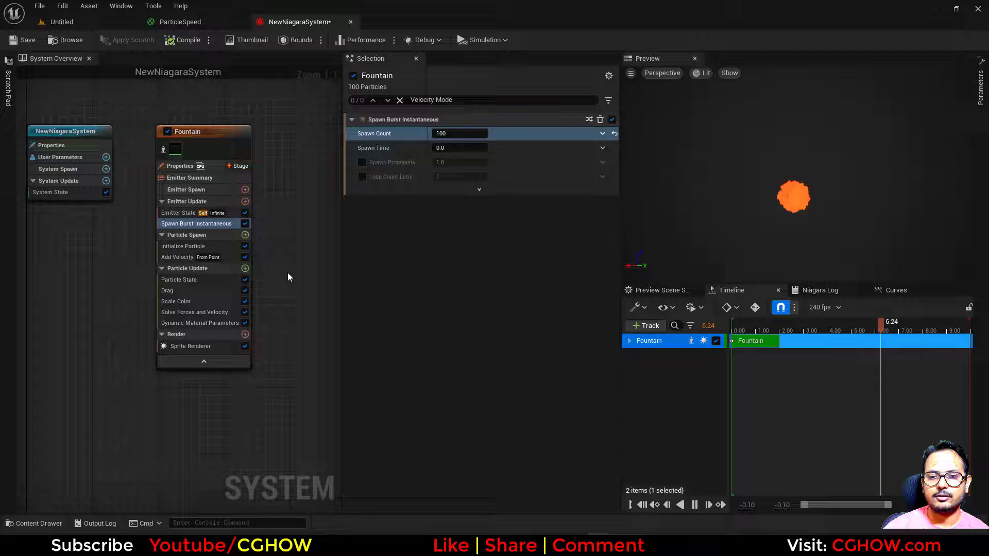
- Review the Drag module's curve, then return to the ParticleSpeed material graph
click(167, 290)
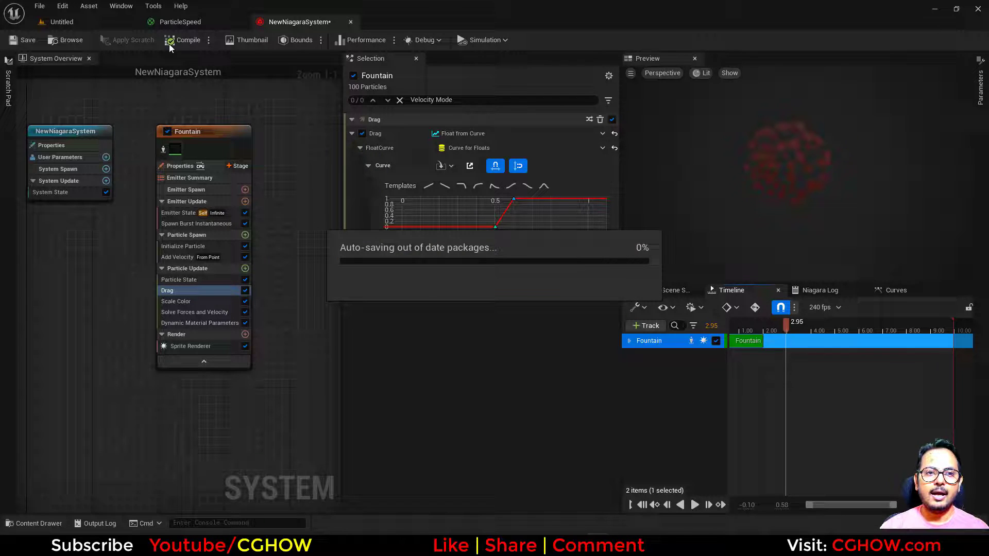
click(181, 22)
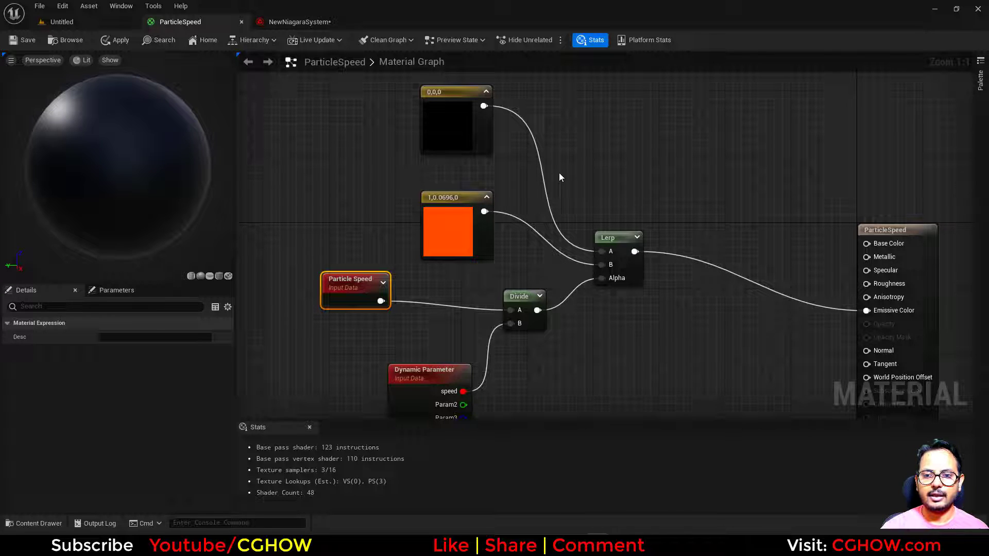
mouse_move(88, 270)
text(par)
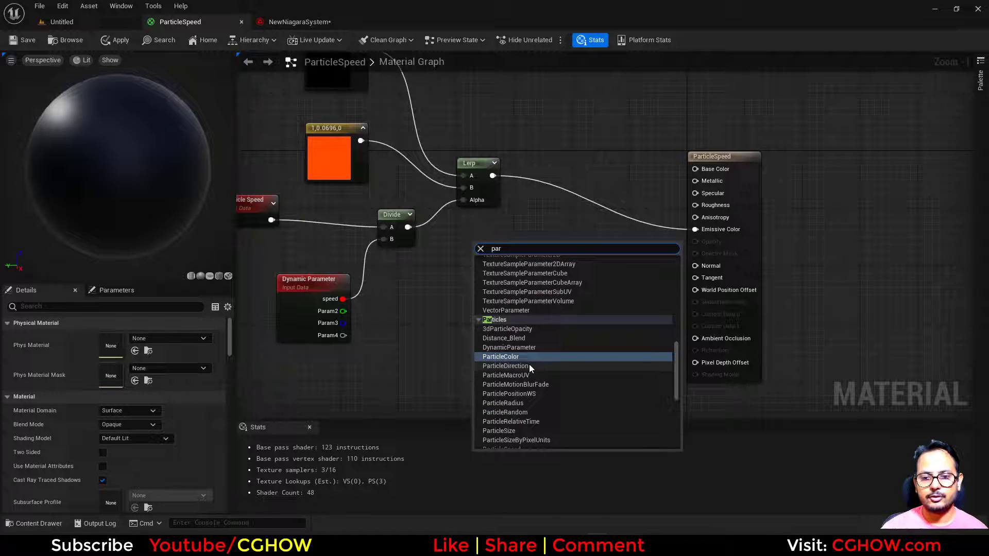
- Drive Emissive Color from a Particle Color node and replay the Niagara burst, now white
click(500, 356)
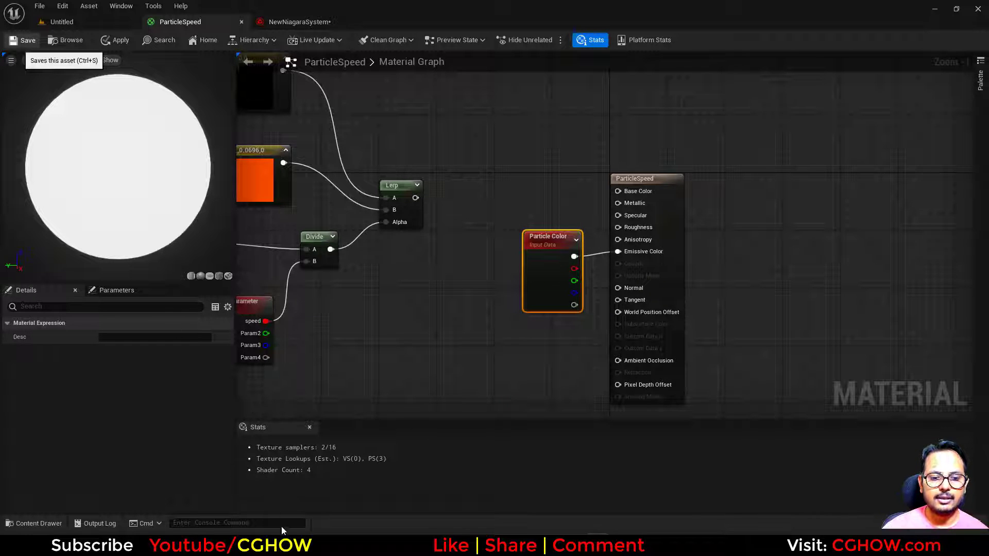
click(301, 21)
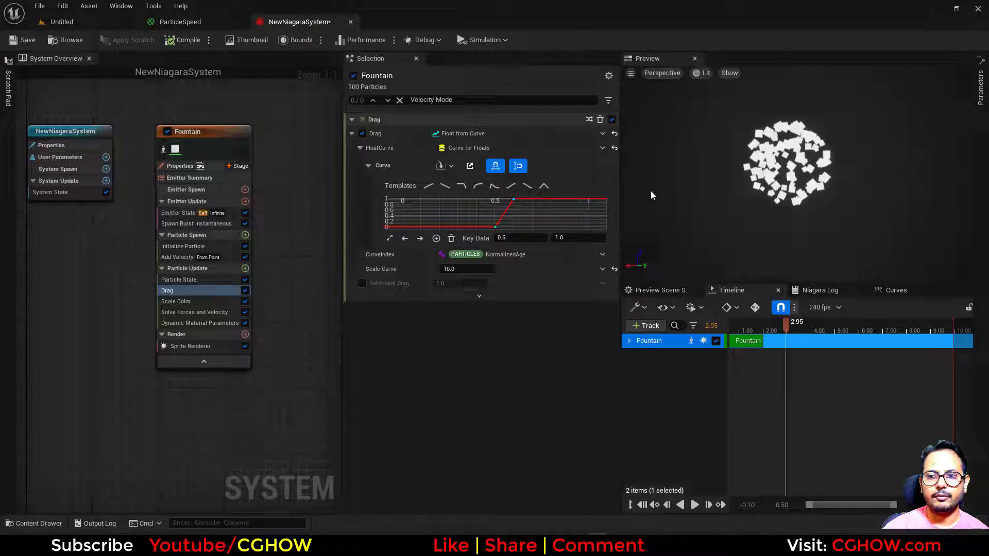
click(693, 505)
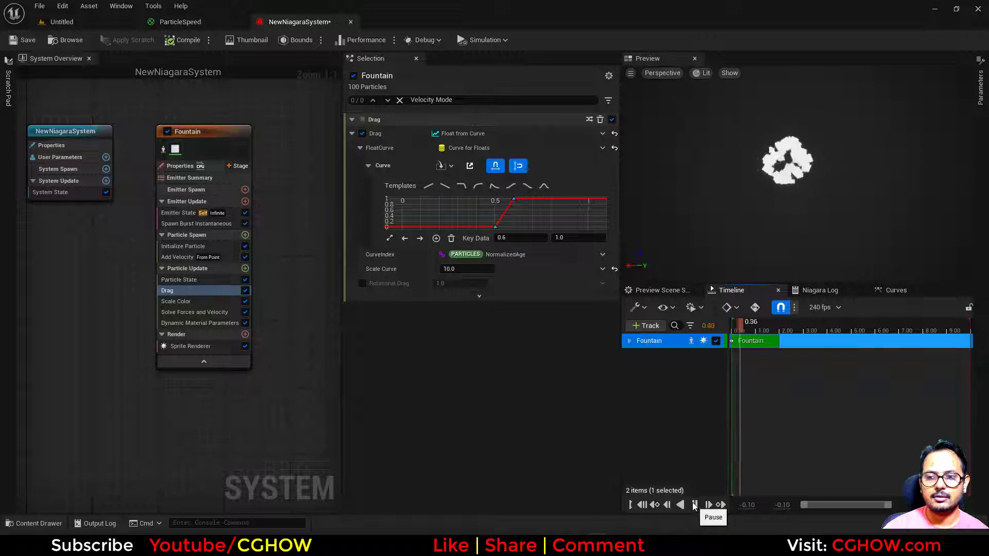
- Add a Color module lerping linear colours by the vector length of particle velocity
click(245, 268)
text(ler)
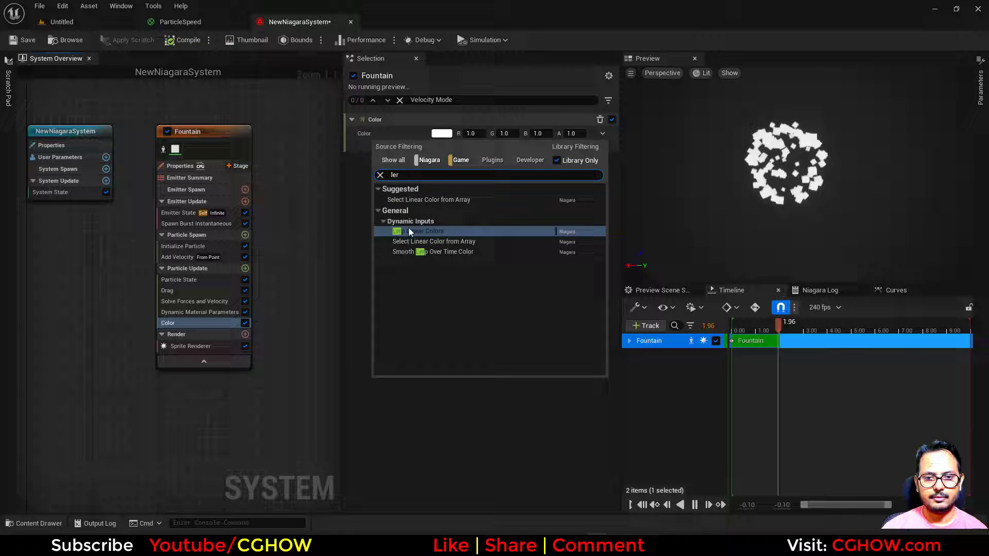
click(428, 230)
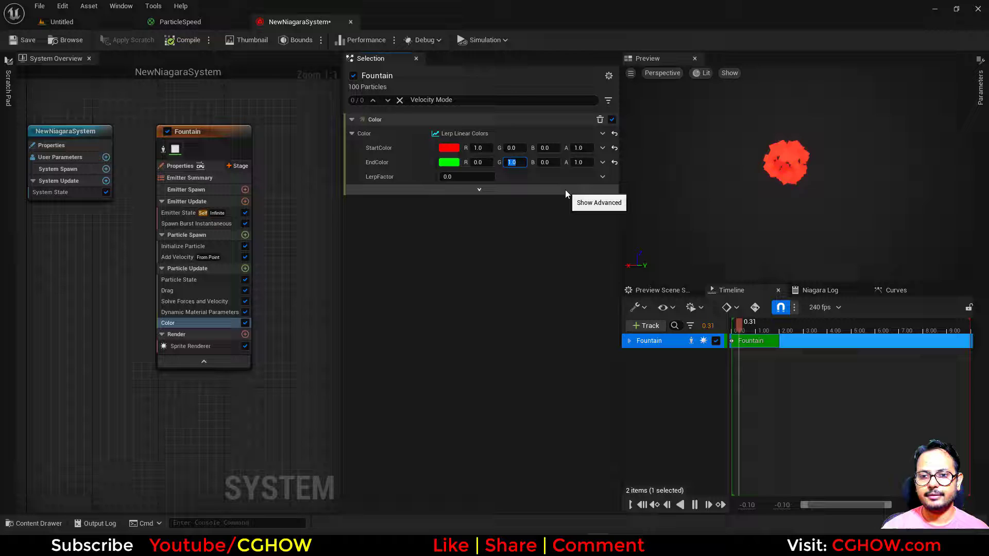
click(467, 176)
text(vec)
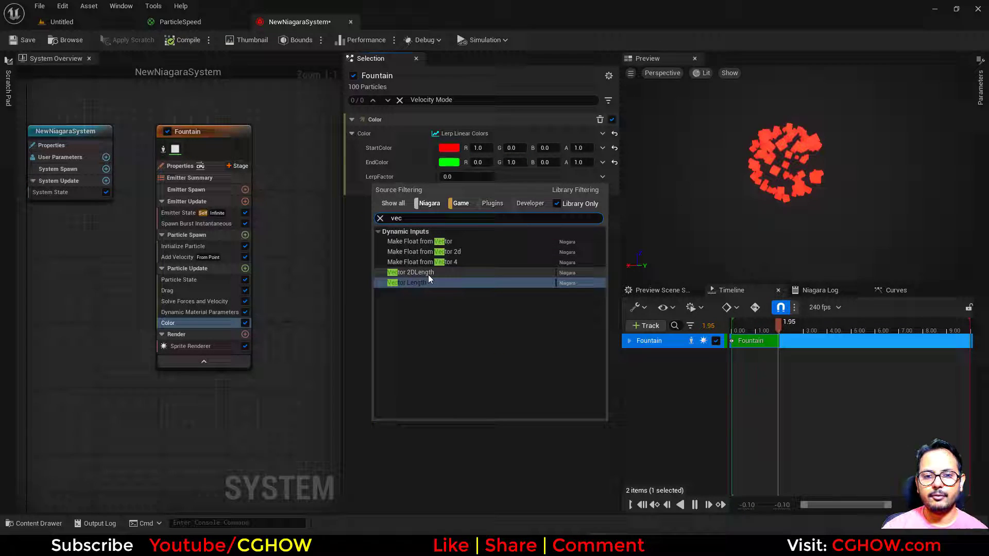
click(411, 282)
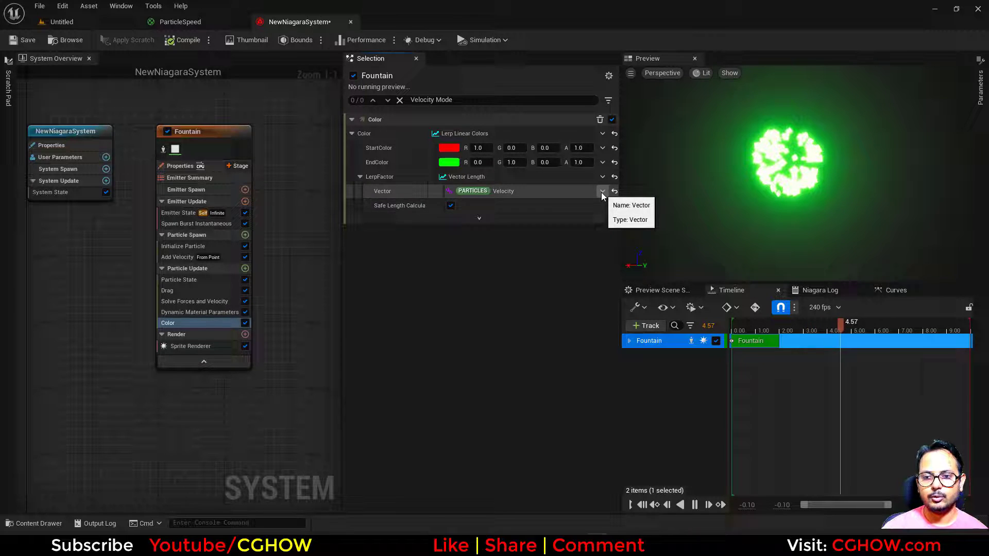
click(602, 192)
text(flo)
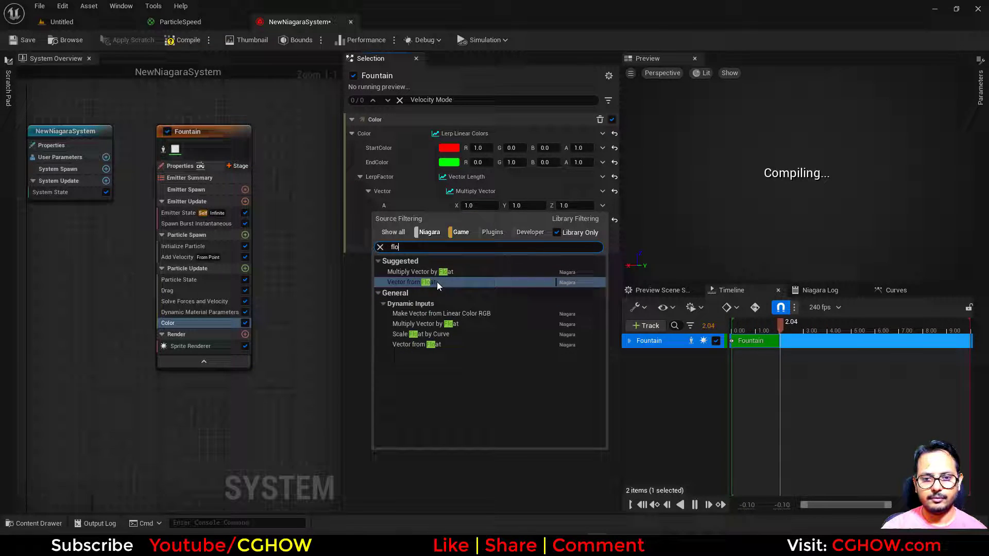
- Scale Particles Velocity by a Vector from Float 0.1 and blend start black to end orange
click(415, 282)
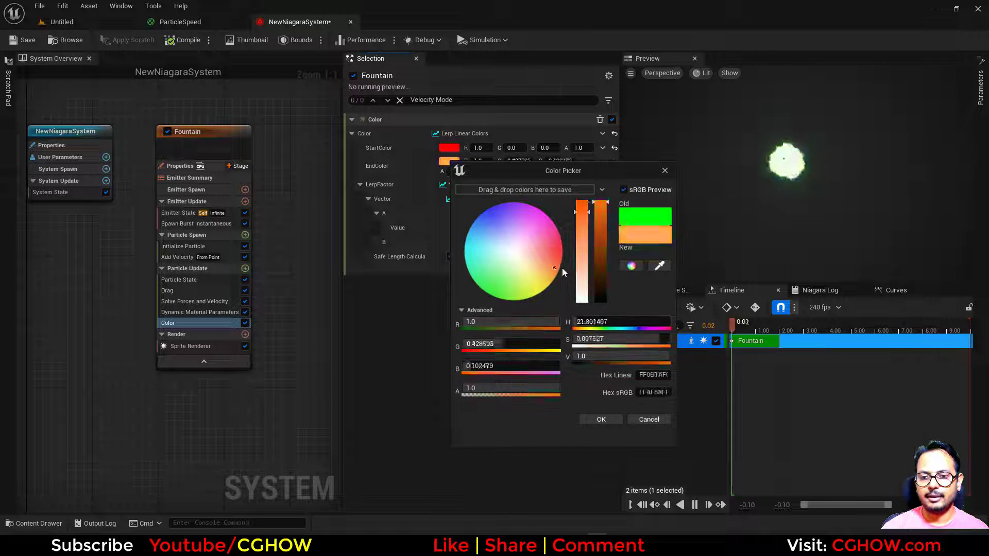
click(600, 419)
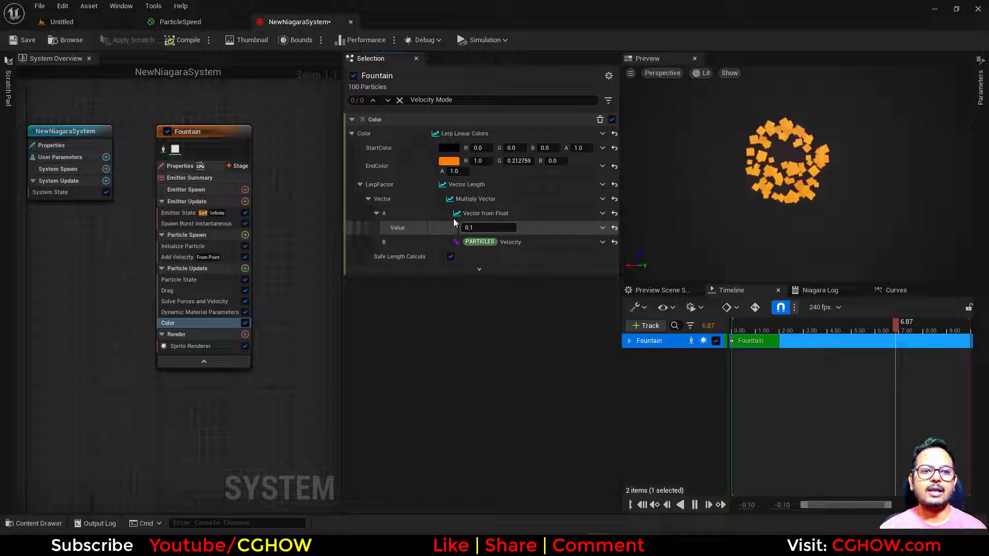
click(181, 21)
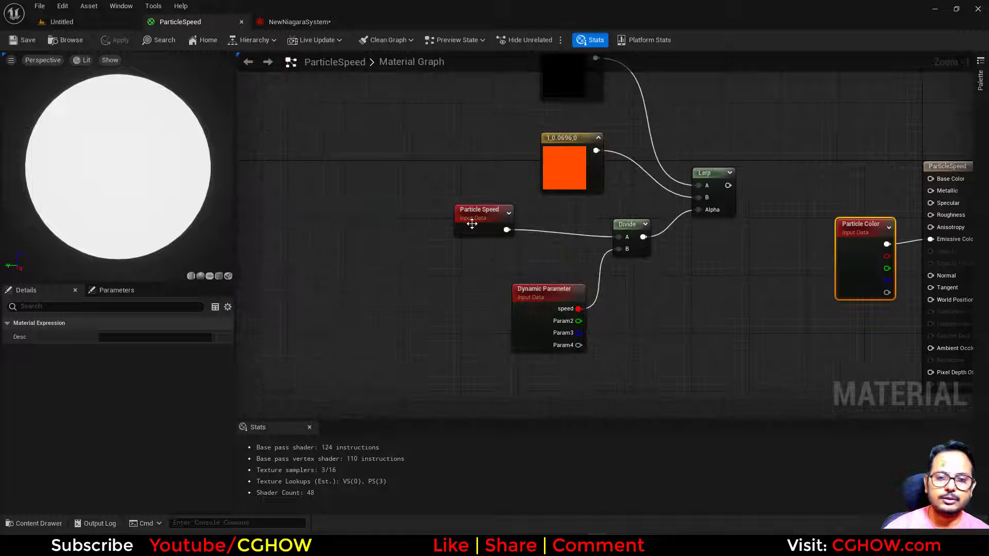